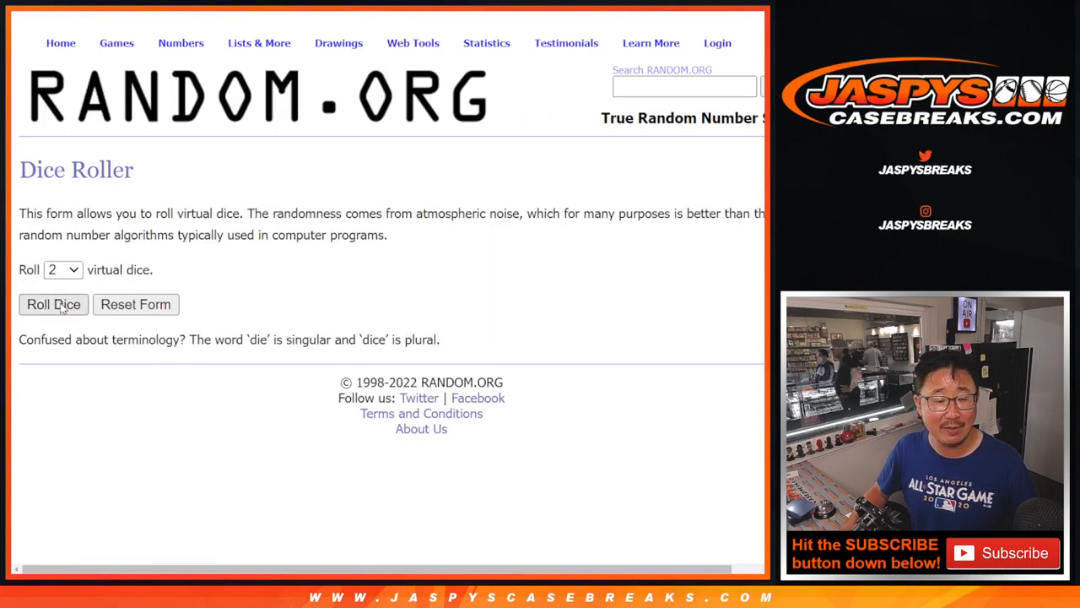
# Roll the virtual dice and start shuffling the 27-name participant list
pyautogui.click(53, 304)
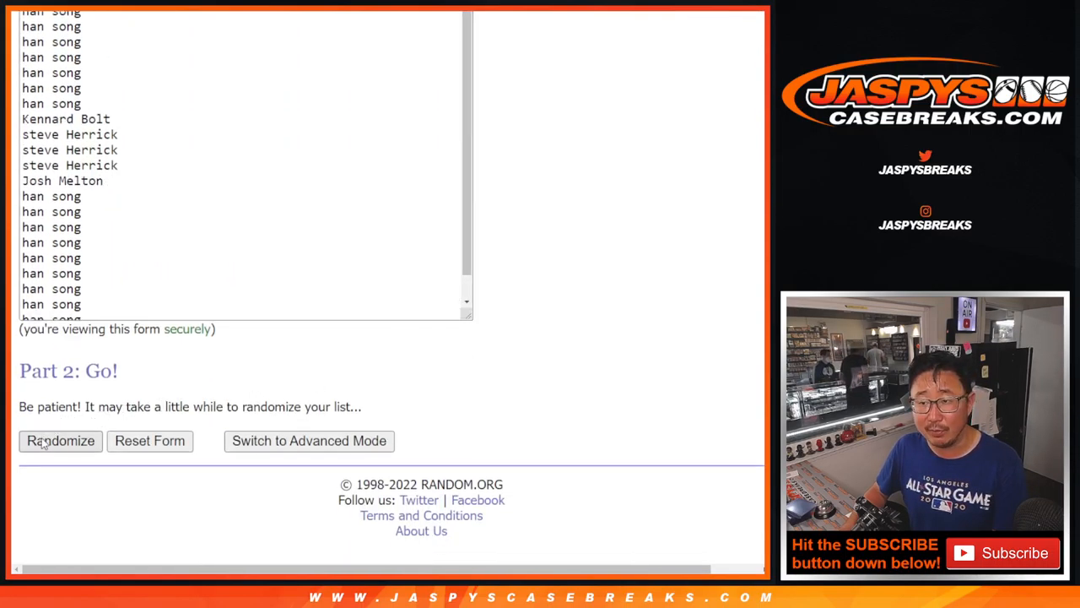
pyautogui.click(59, 439)
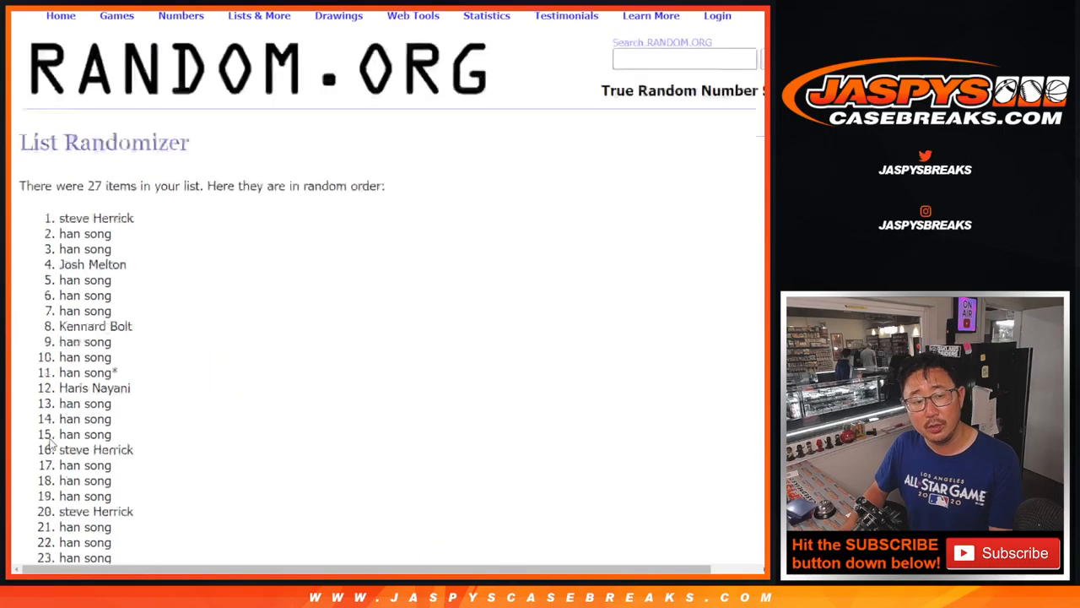
pyautogui.scroll(-3)
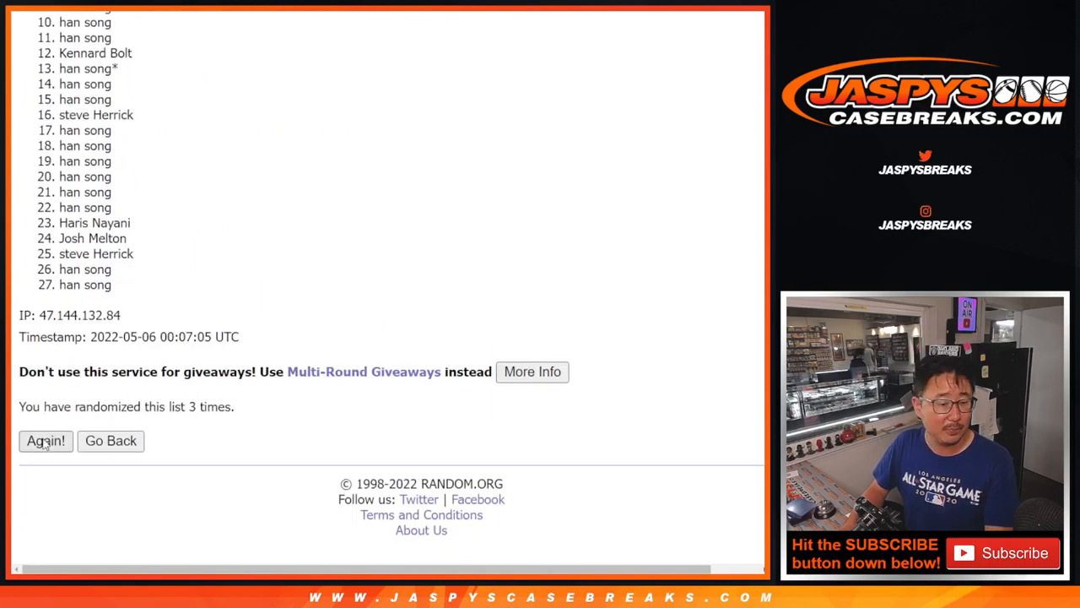
pyautogui.click(45, 441)
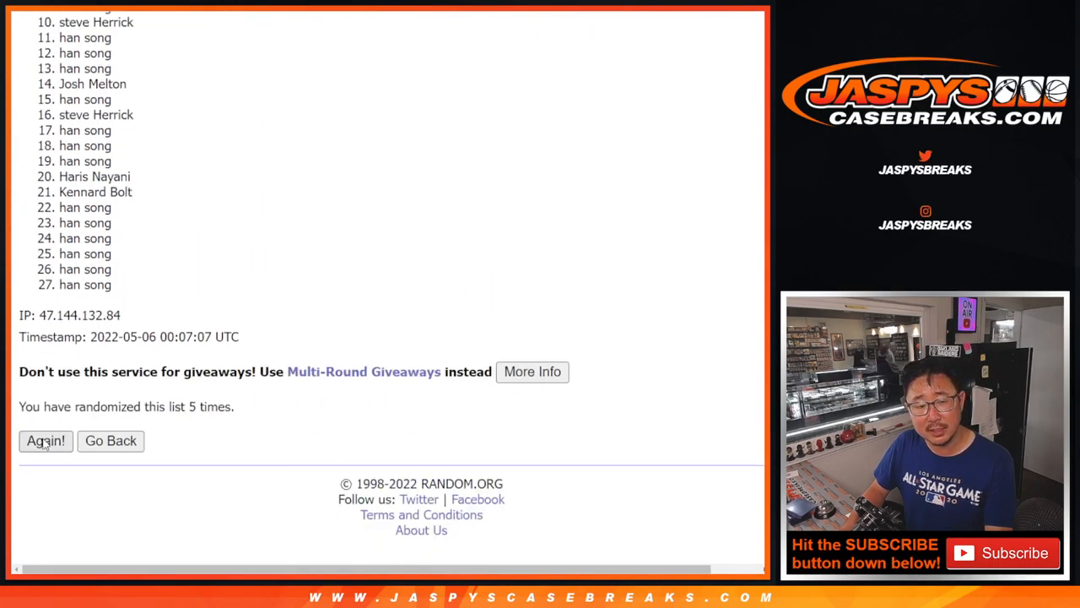
# Keep pressing Again until the participant list has been randomized eight times
pyautogui.click(45, 440)
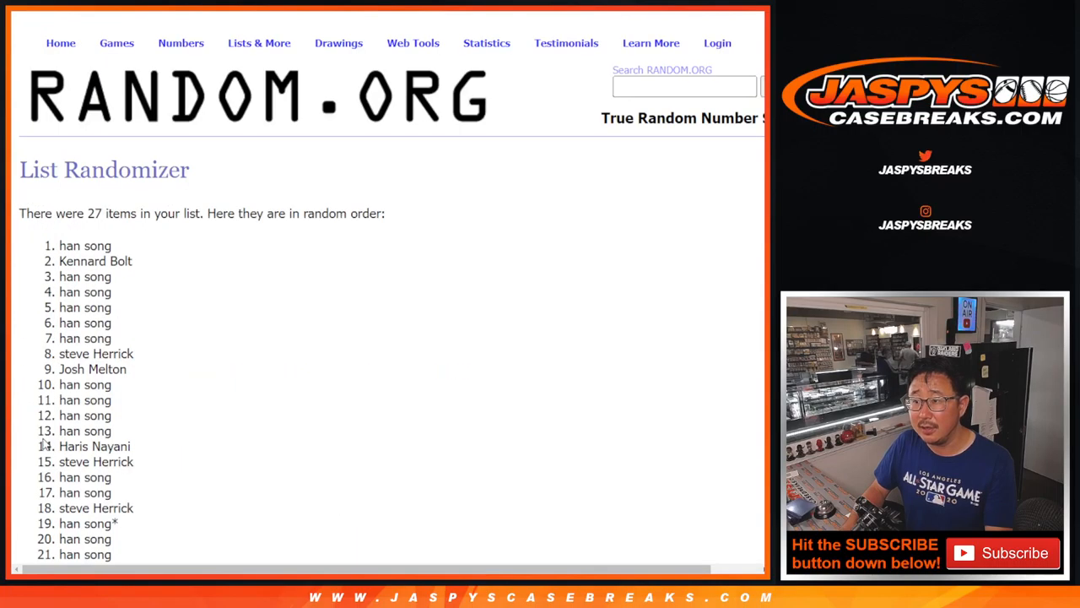
pyautogui.scroll(-3)
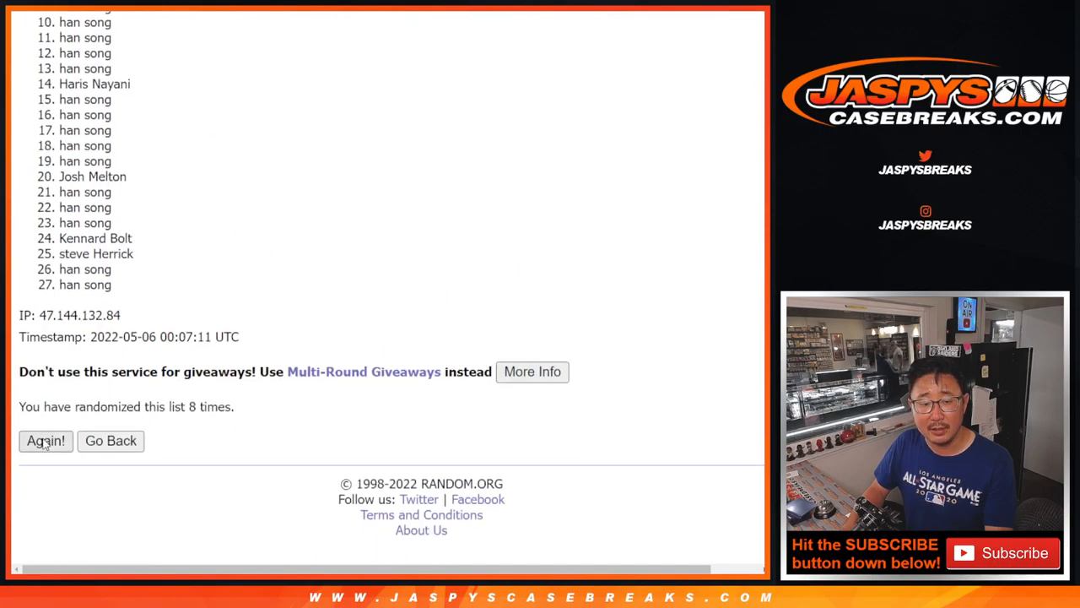
pyautogui.click(46, 441)
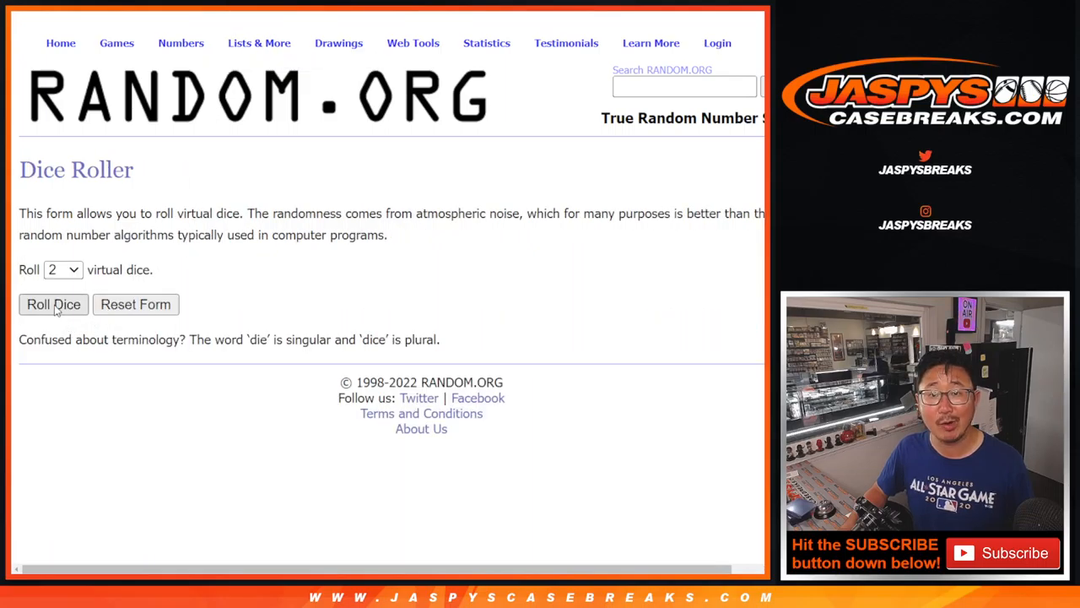
# Roll the dice and reshuffle the 32-name participant list twice
pyautogui.click(53, 304)
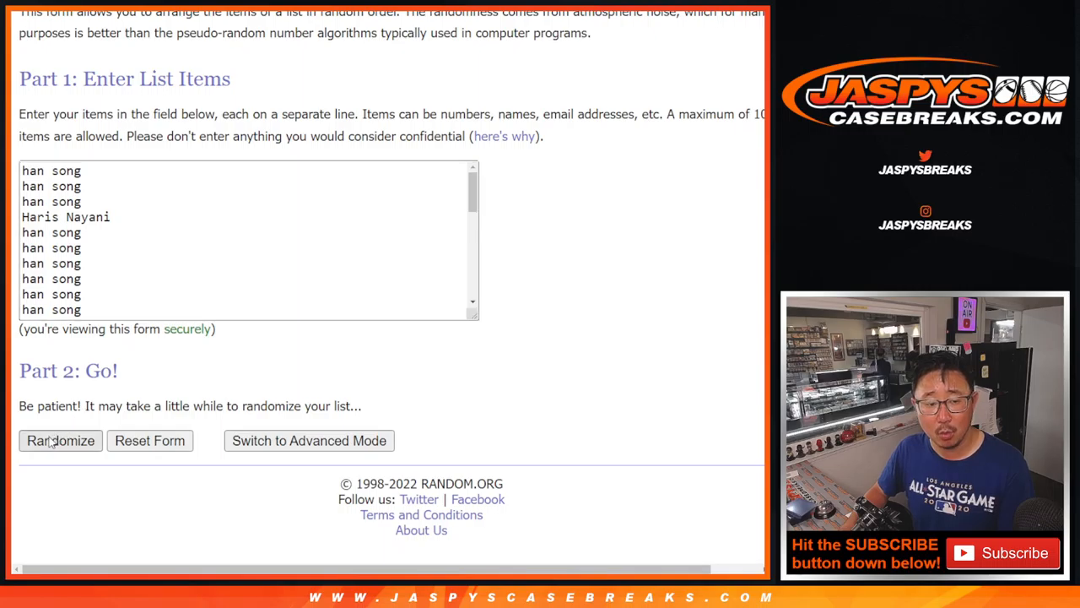
pyautogui.click(60, 440)
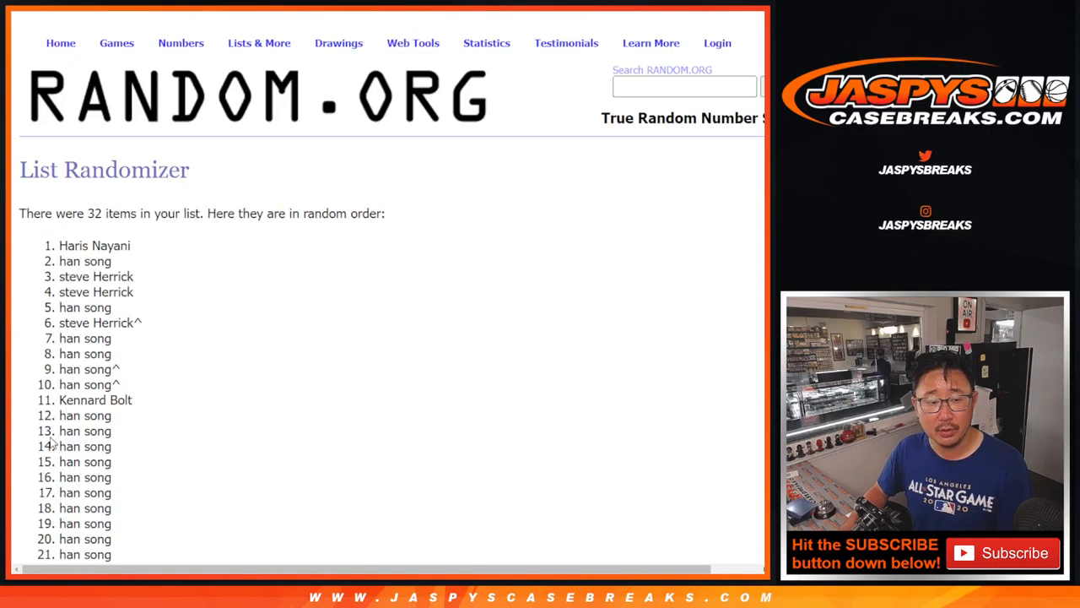
pyautogui.scroll(-3)
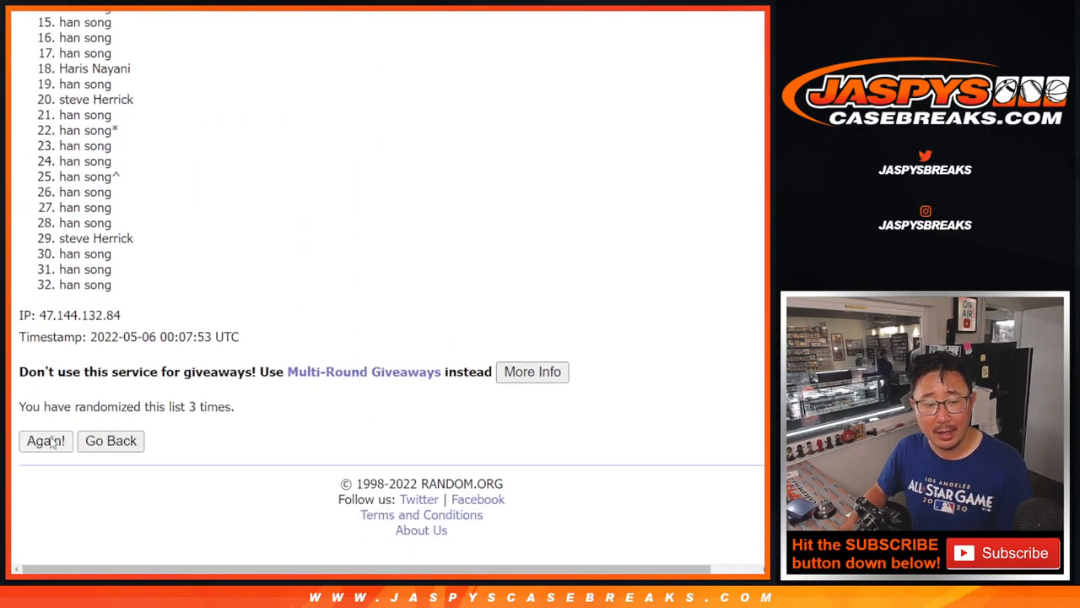
pyautogui.click(46, 440)
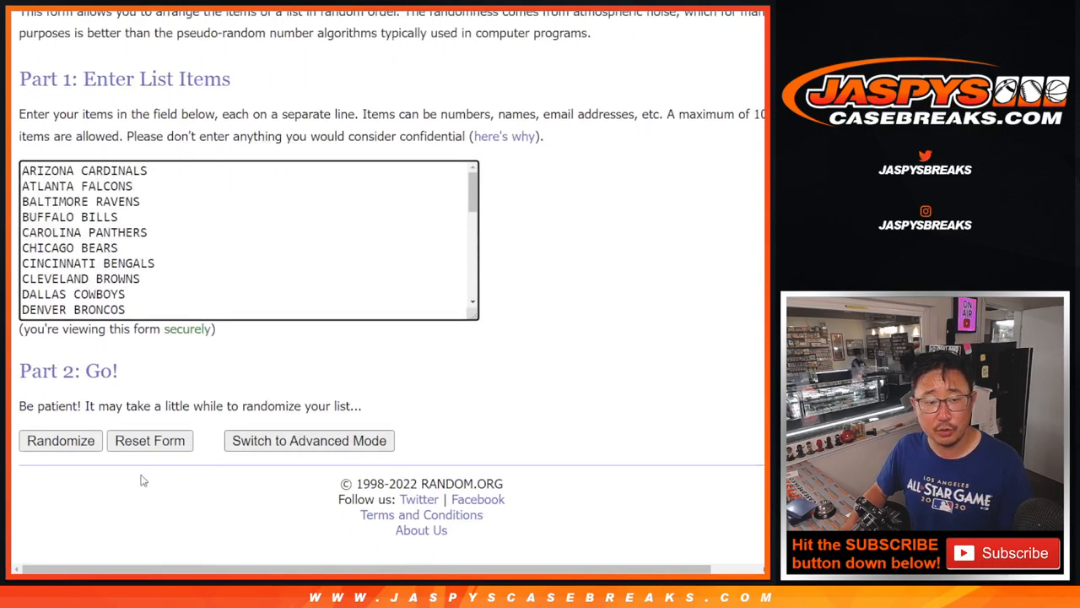
# Randomize the pasted list of 32 football teams four times
pyautogui.click(59, 440)
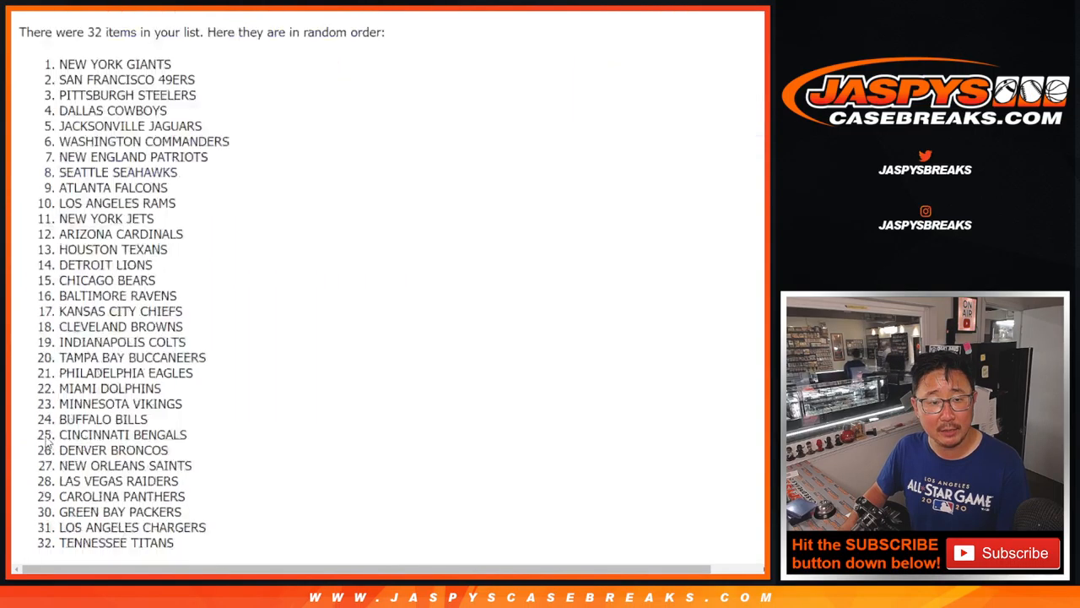
pyautogui.click(46, 439)
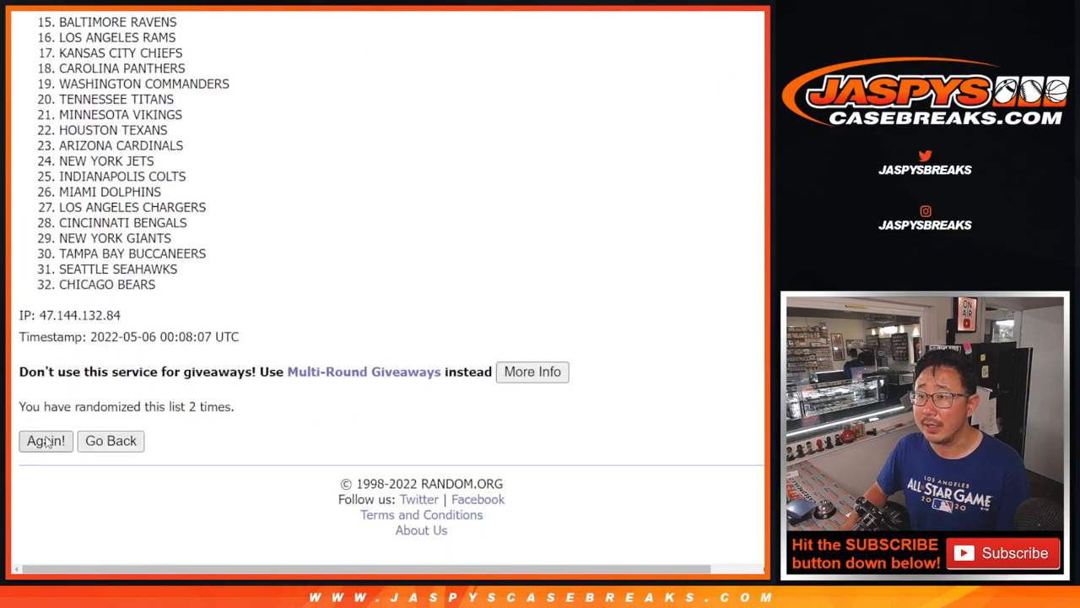
pyautogui.click(45, 441)
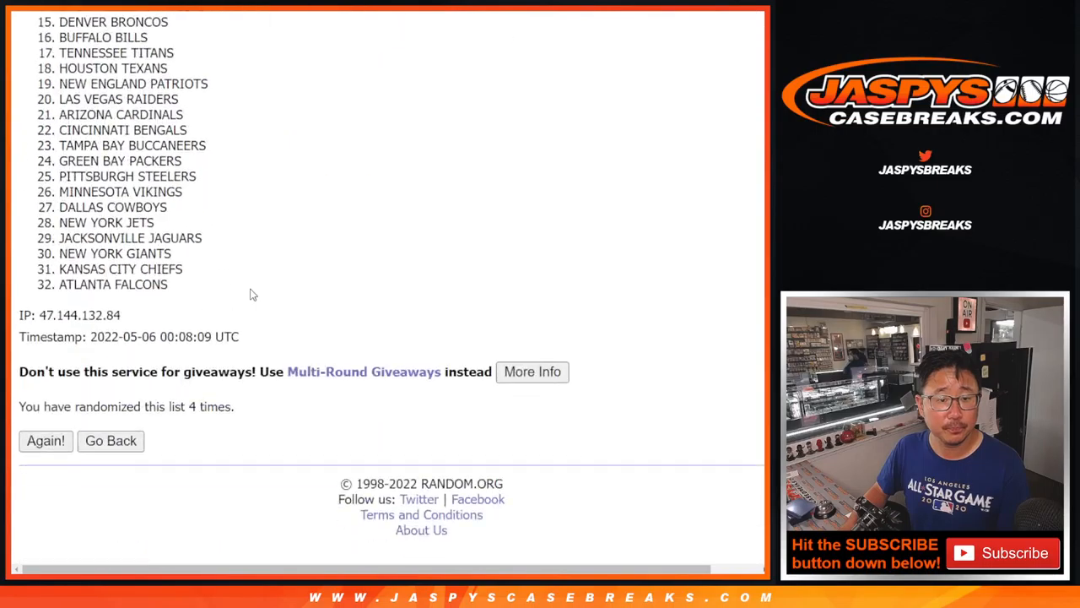
pyautogui.click(46, 440)
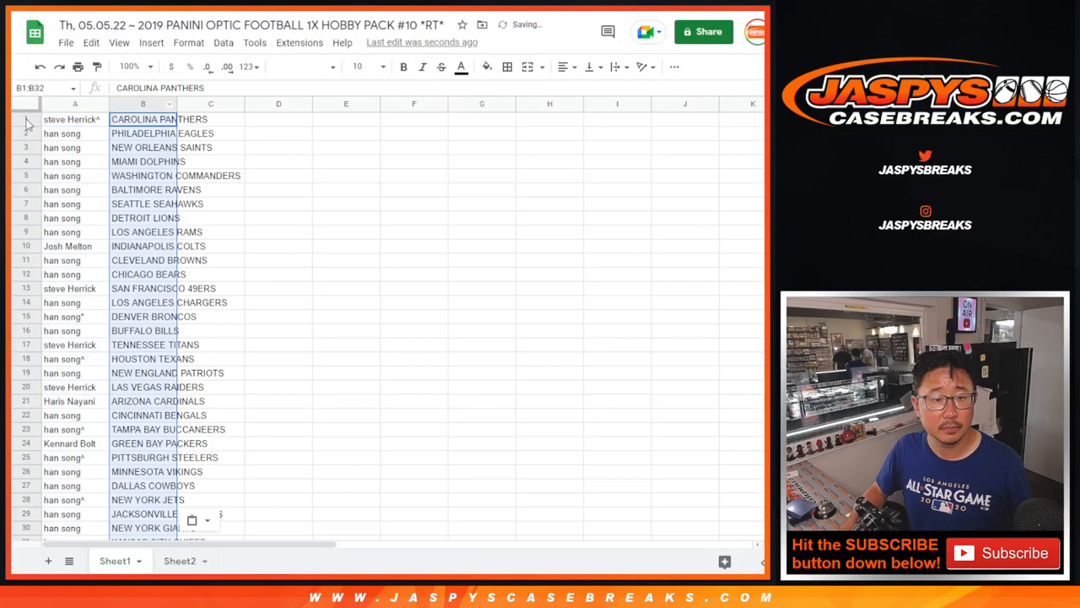
# Apply the League Spartan font to the whole sheet and set the zoom to 85%
pyautogui.click(302, 66)
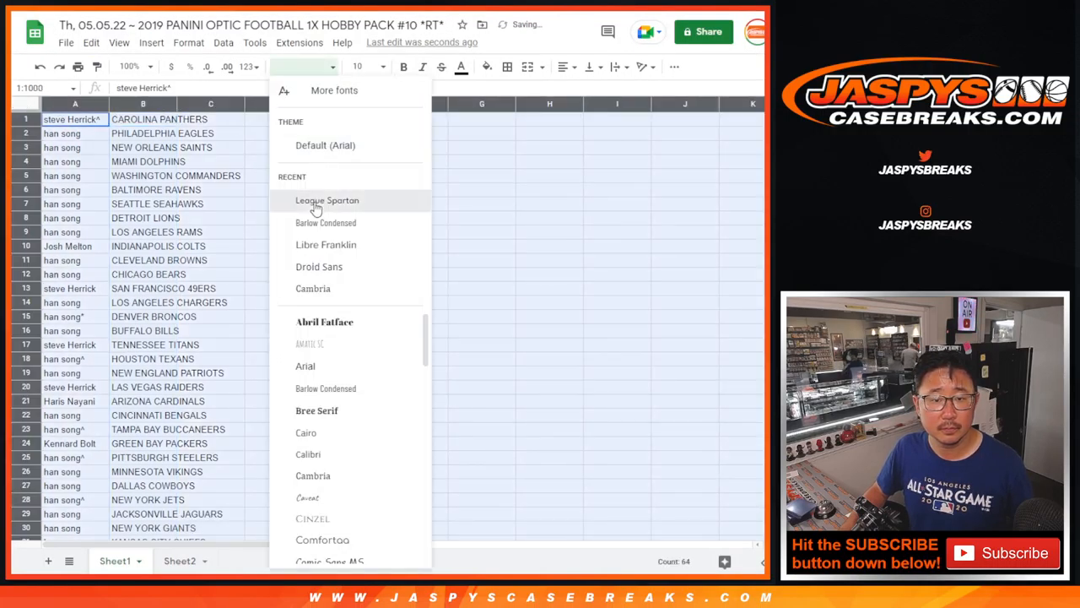
pyautogui.click(326, 200)
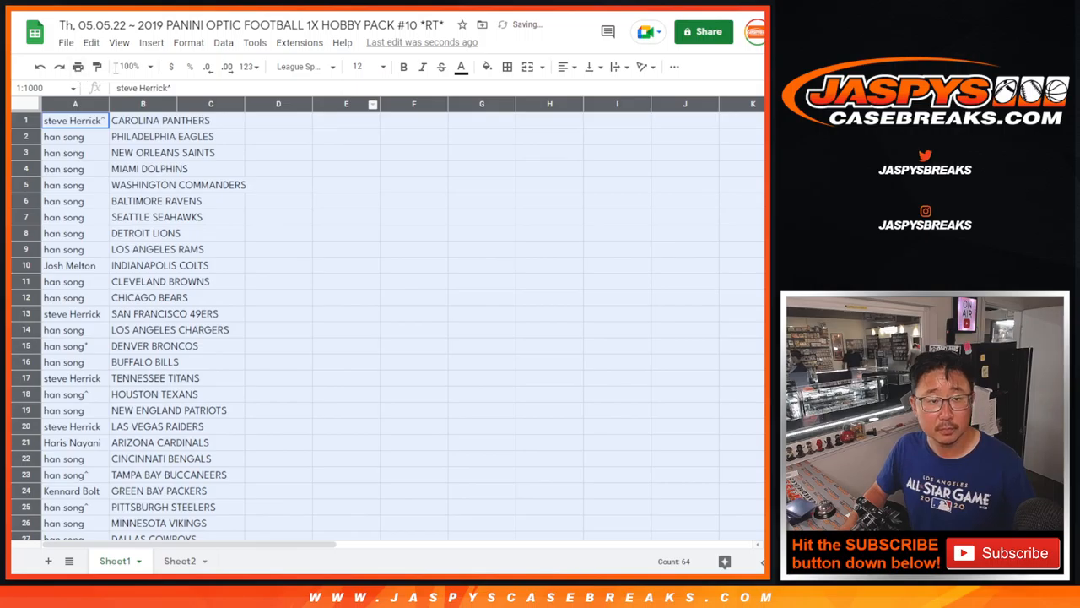
pyautogui.click(127, 67)
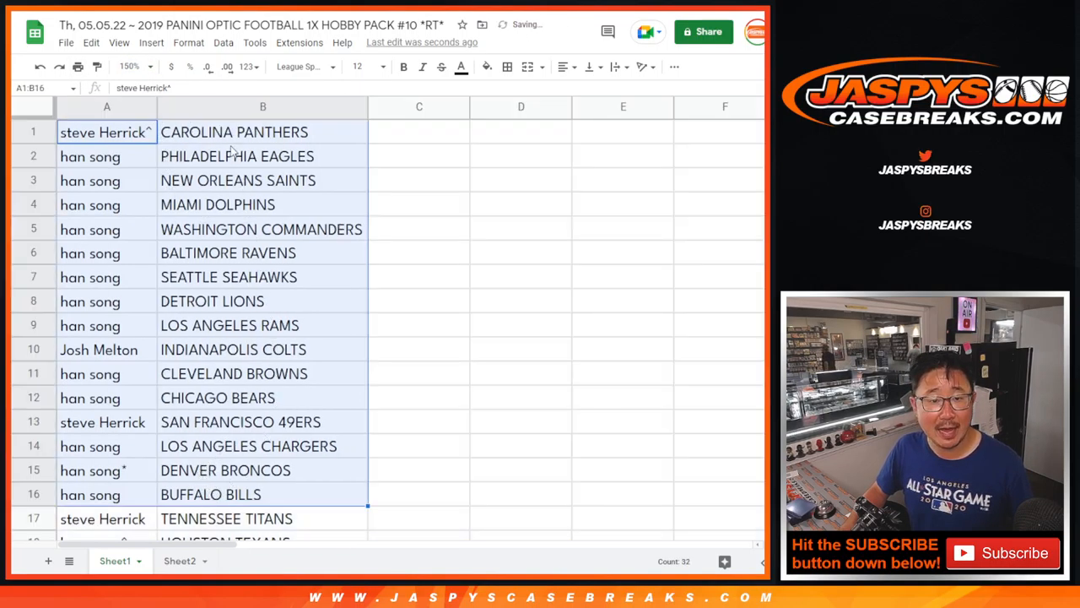
pyautogui.scroll(-3)
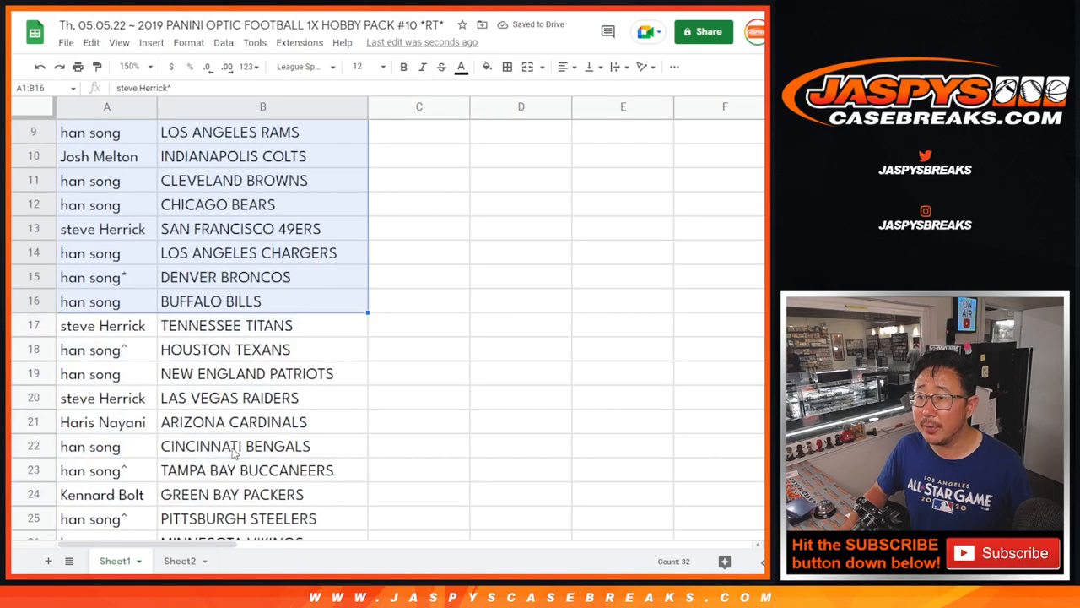
pyautogui.scroll(-3)
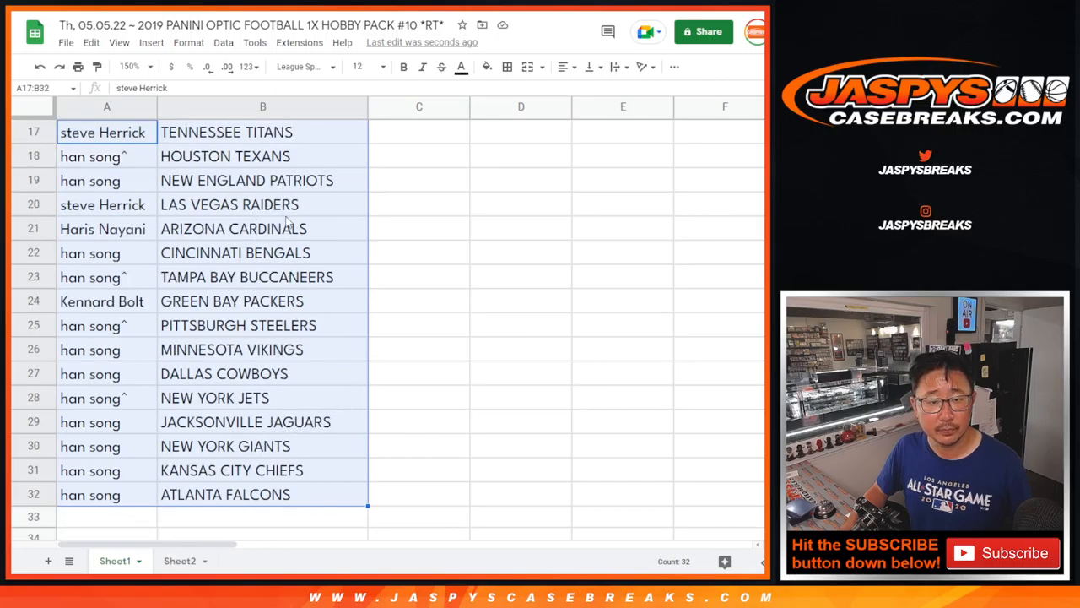
pyautogui.click(130, 66)
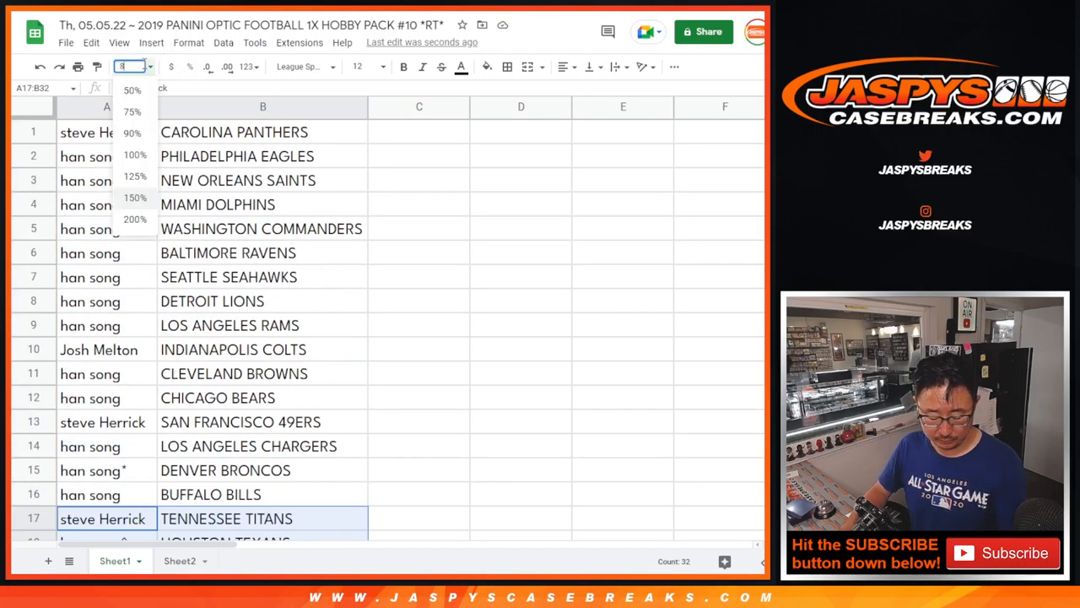
# Sort the sheet A to Z by the team column so Arizona Cardinals comes first
pyautogui.rightClick(262, 106)
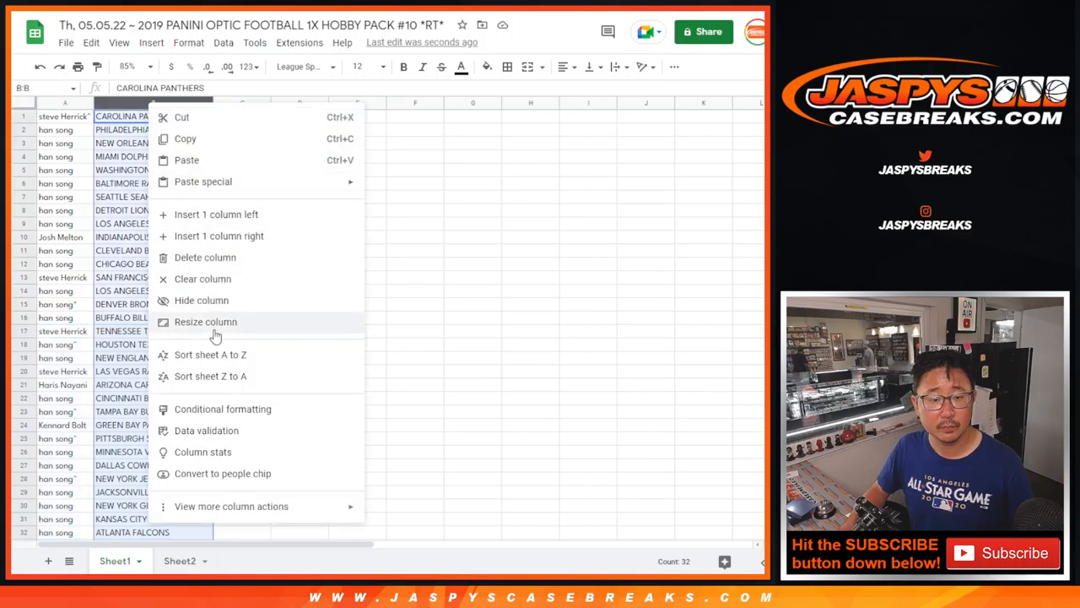
pyautogui.click(210, 353)
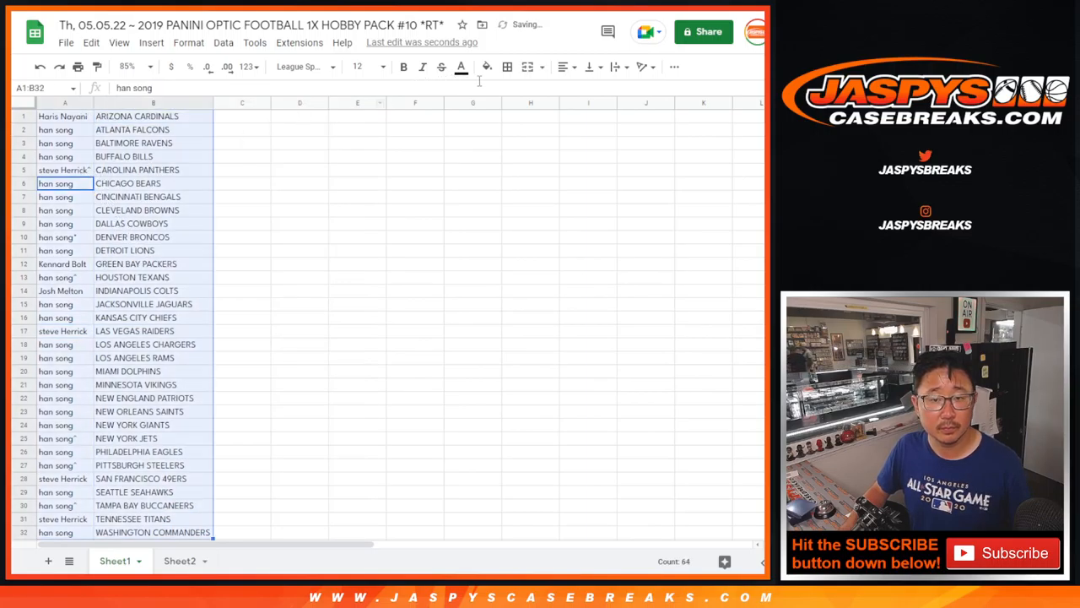
pyautogui.click(506, 66)
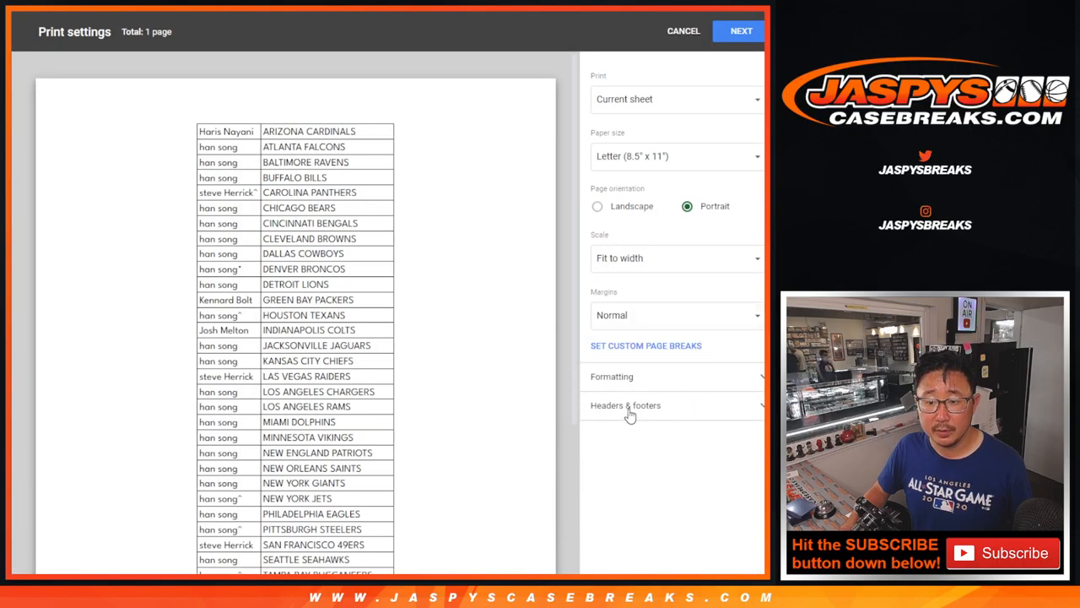
# Print the sorted team sheet, keeping the workbook title header
pyautogui.click(740, 31)
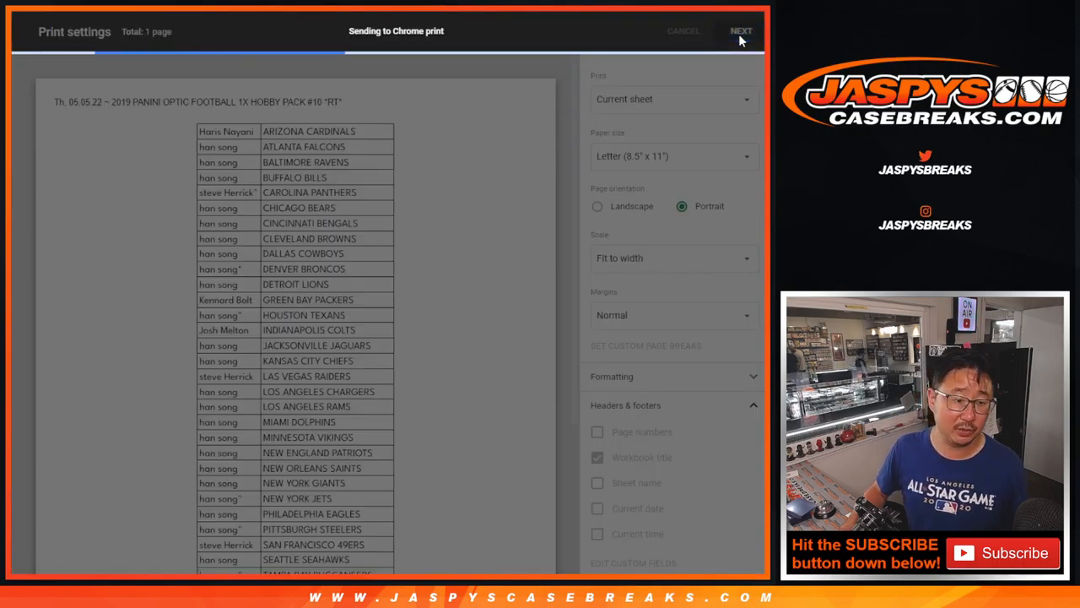
pyautogui.click(740, 31)
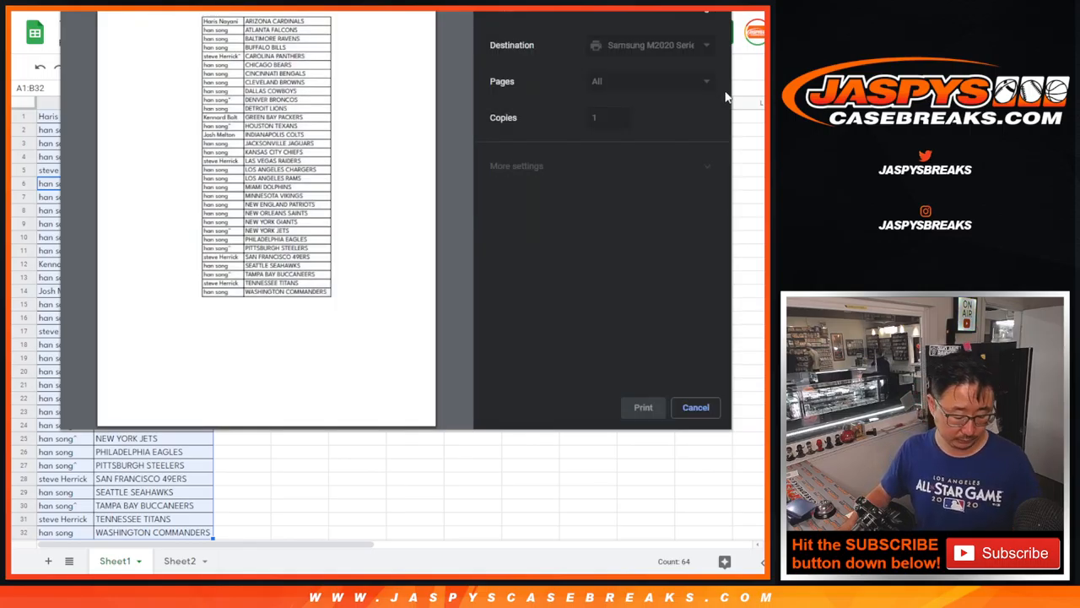
pyautogui.click(696, 406)
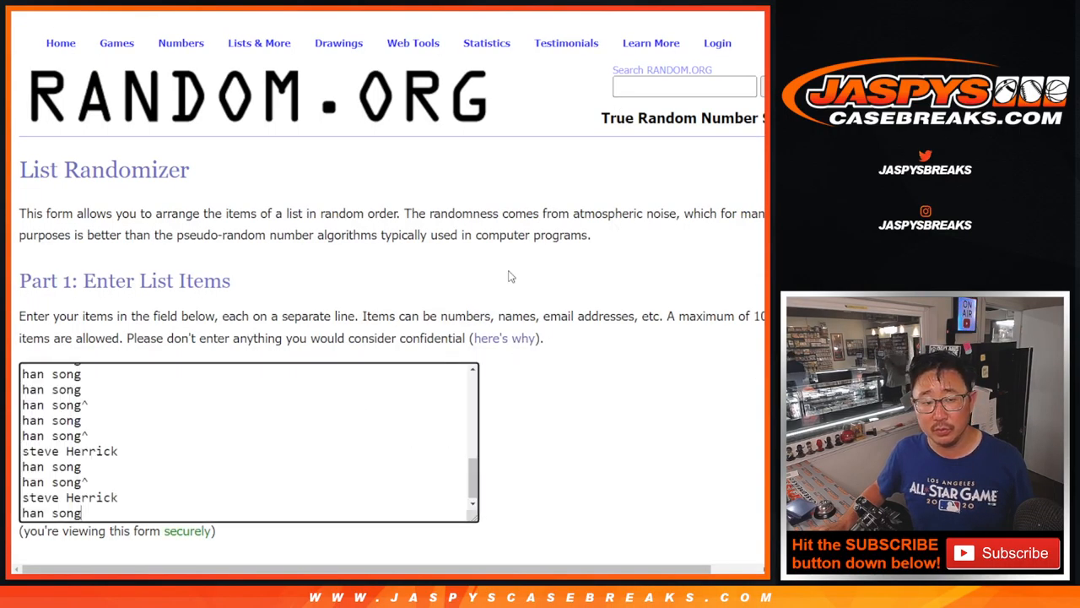
# Roll the two virtual dice and shuffle the participant list again
pyautogui.scroll(-3)
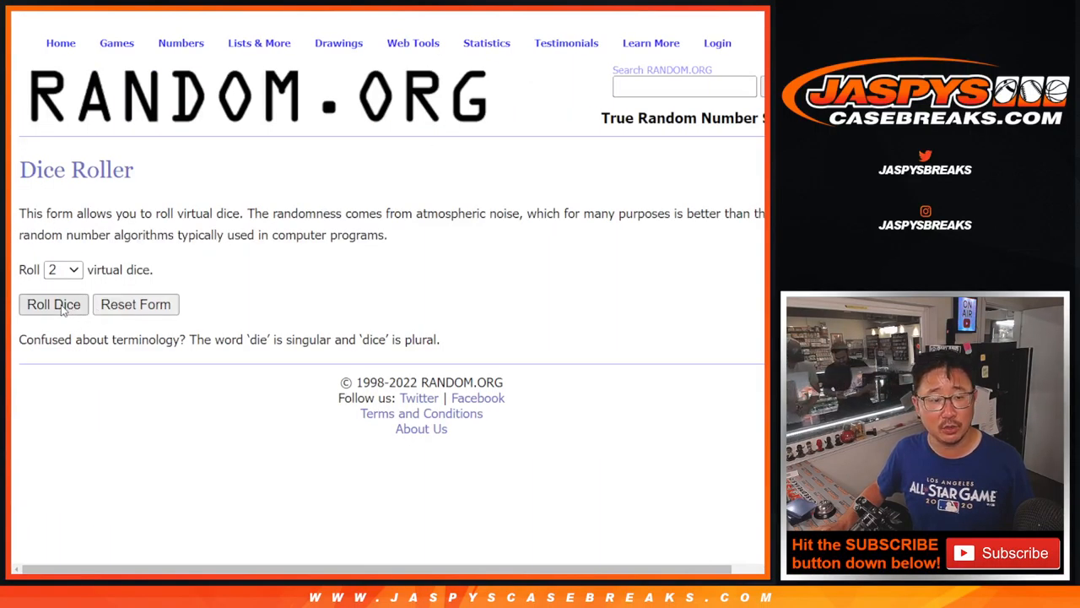
pyautogui.click(53, 304)
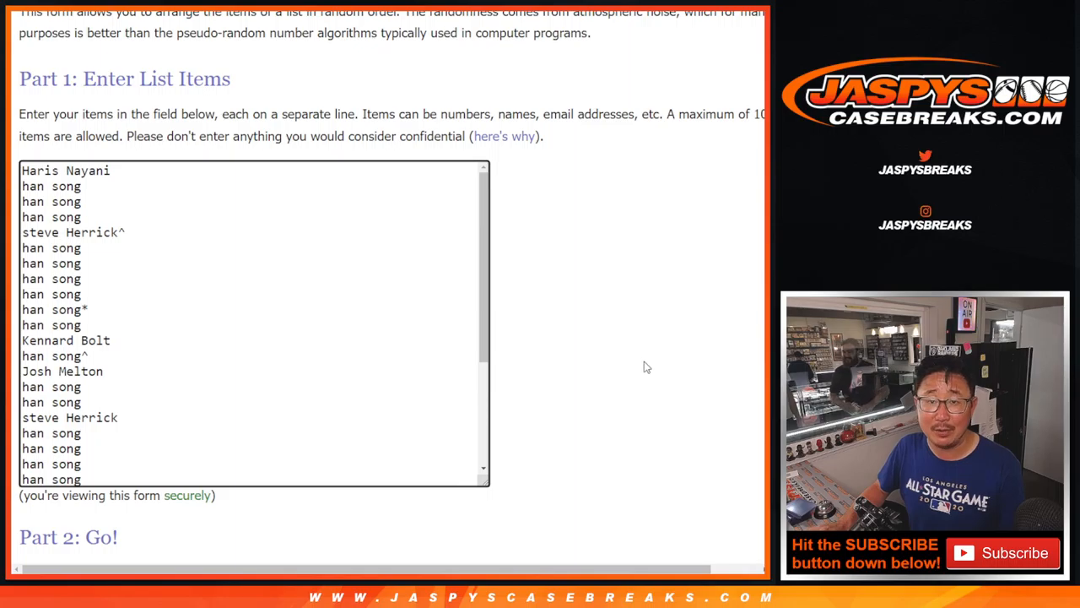
pyautogui.scroll(-3)
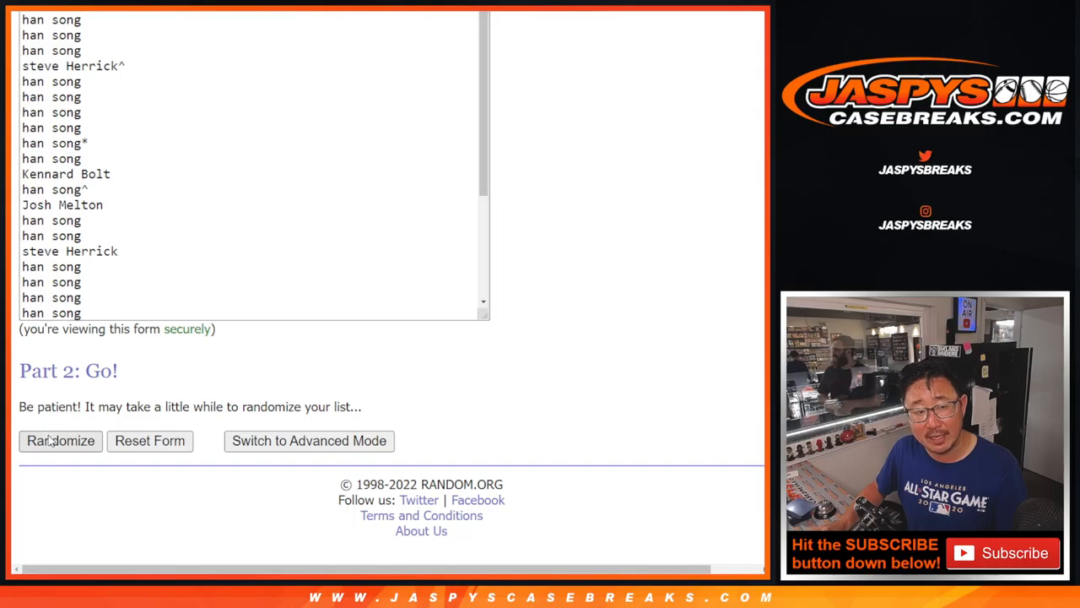
pyautogui.click(60, 440)
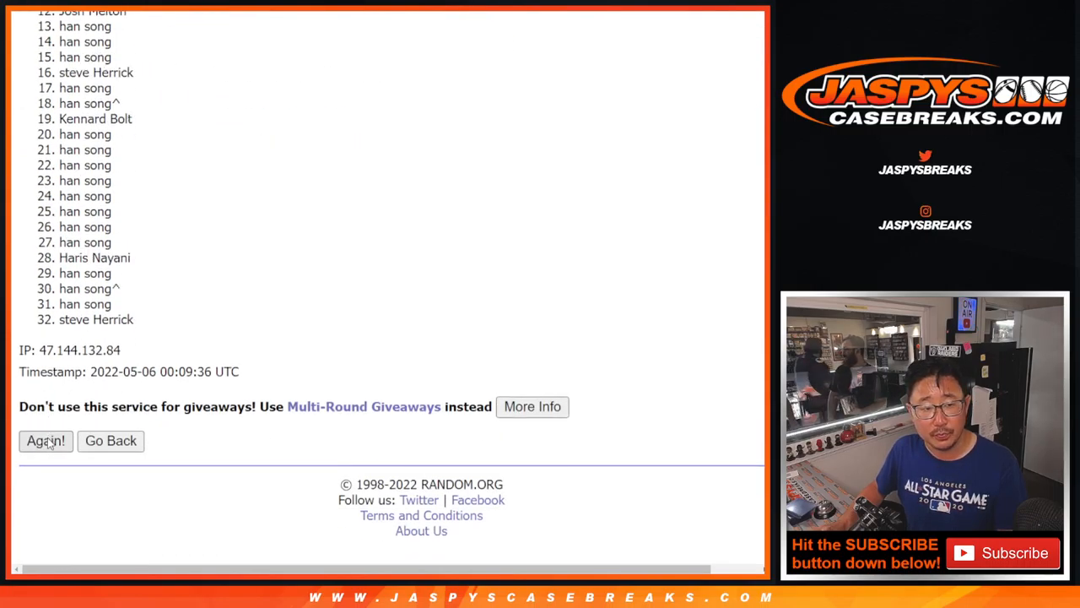
# Press Again repeatedly until the list has been randomized 11 times
pyautogui.click(46, 440)
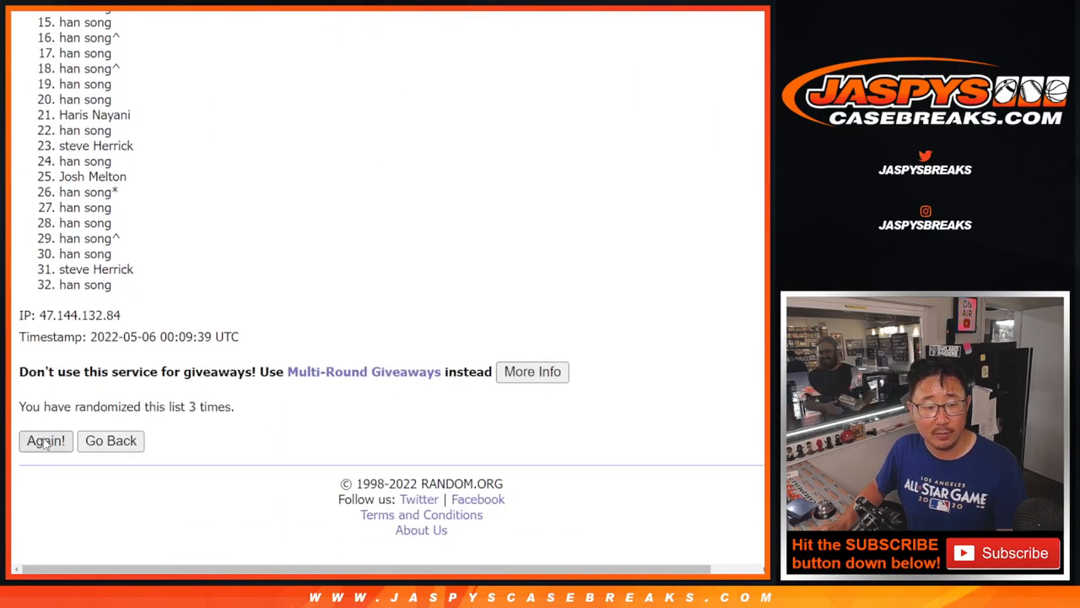
pyautogui.click(46, 440)
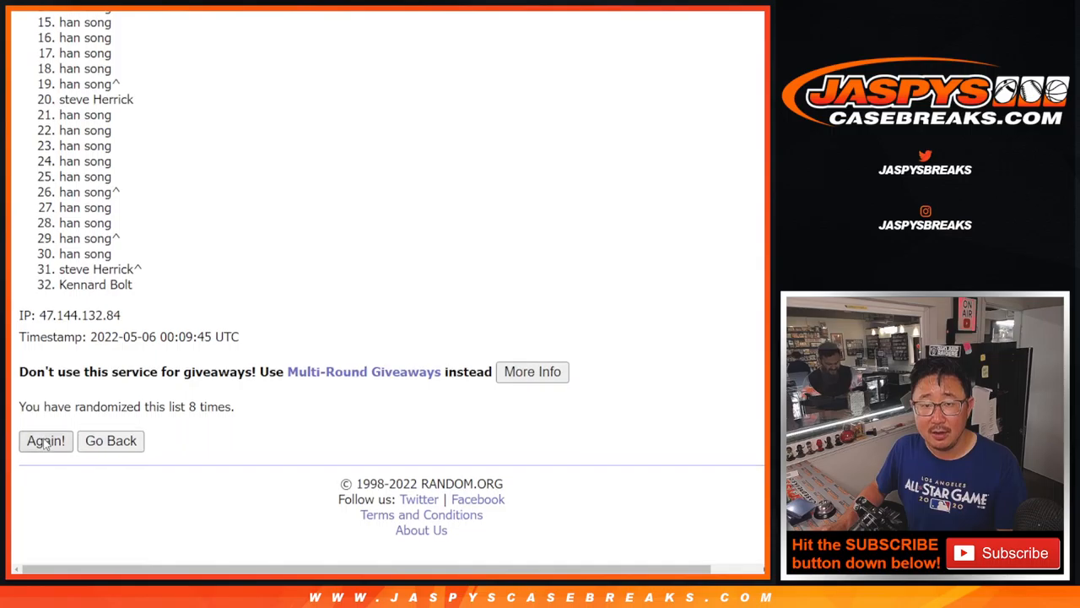
pyautogui.click(45, 441)
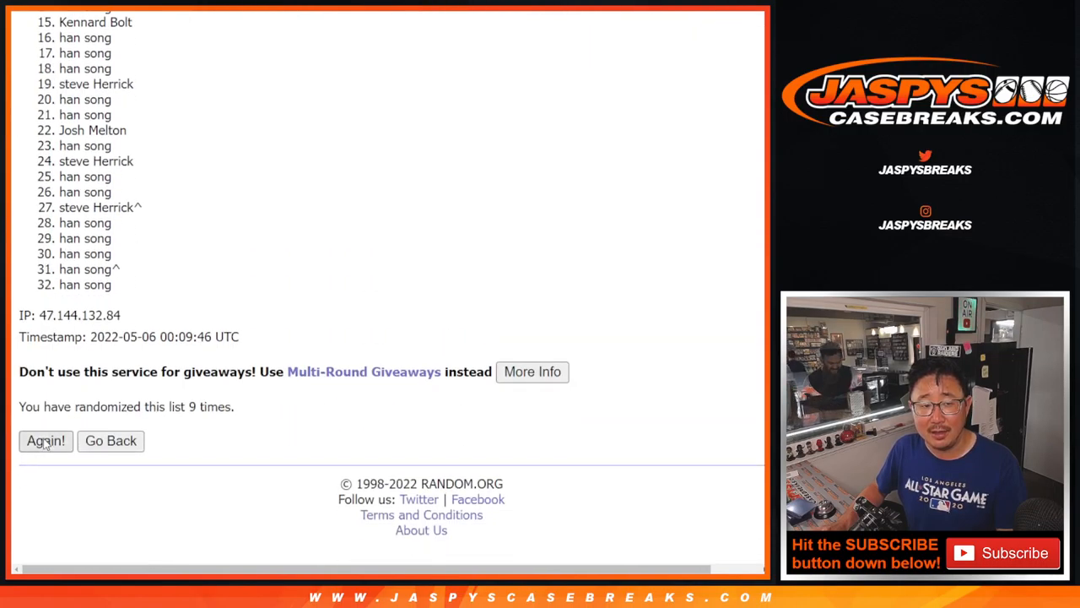
pyautogui.click(46, 441)
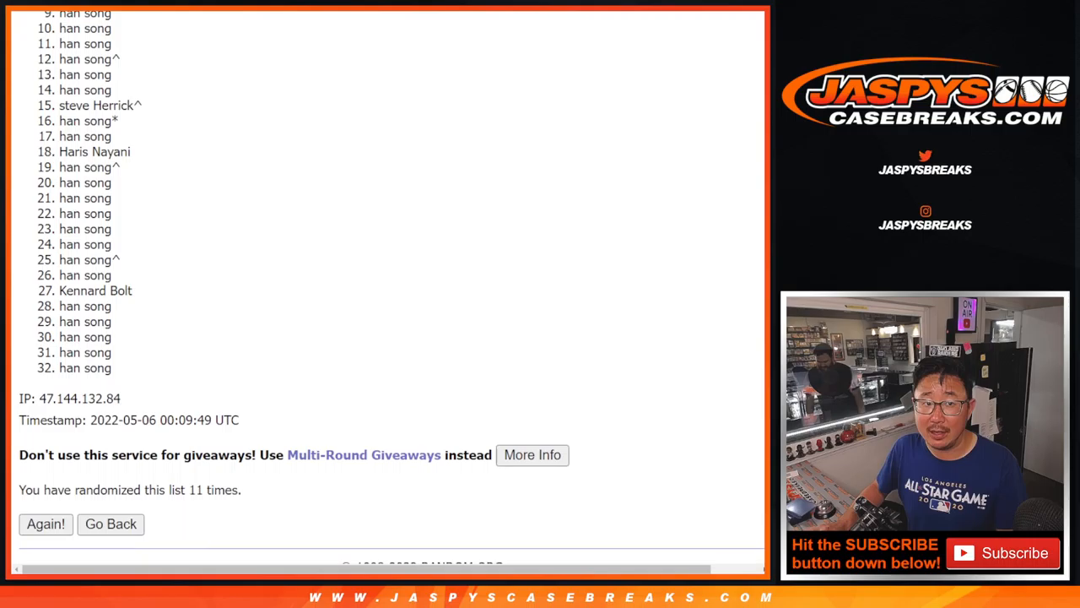
pyautogui.scroll(3)
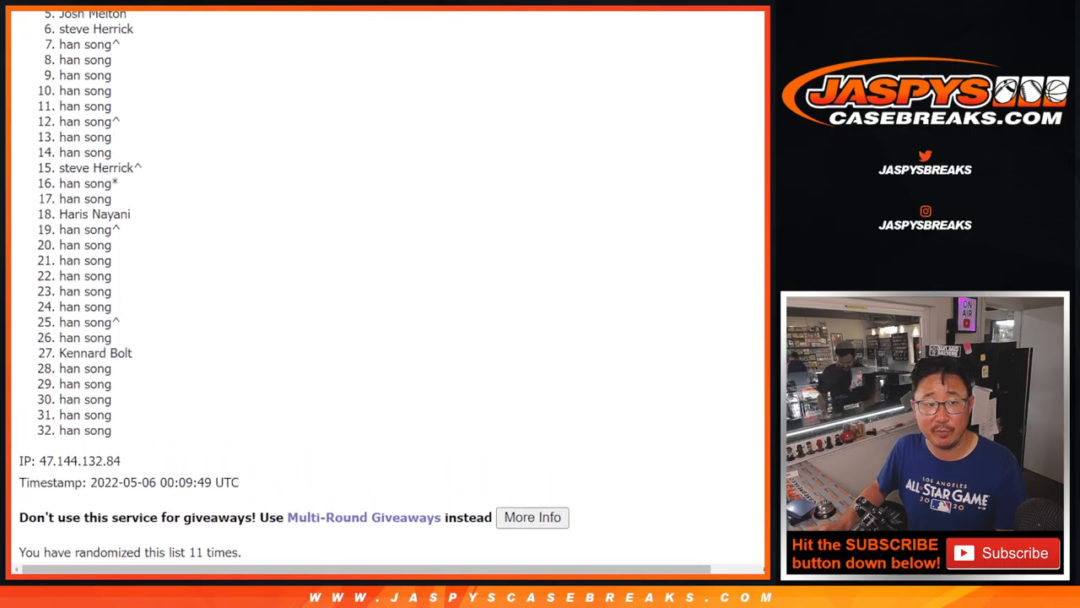
pyautogui.scroll(-3)
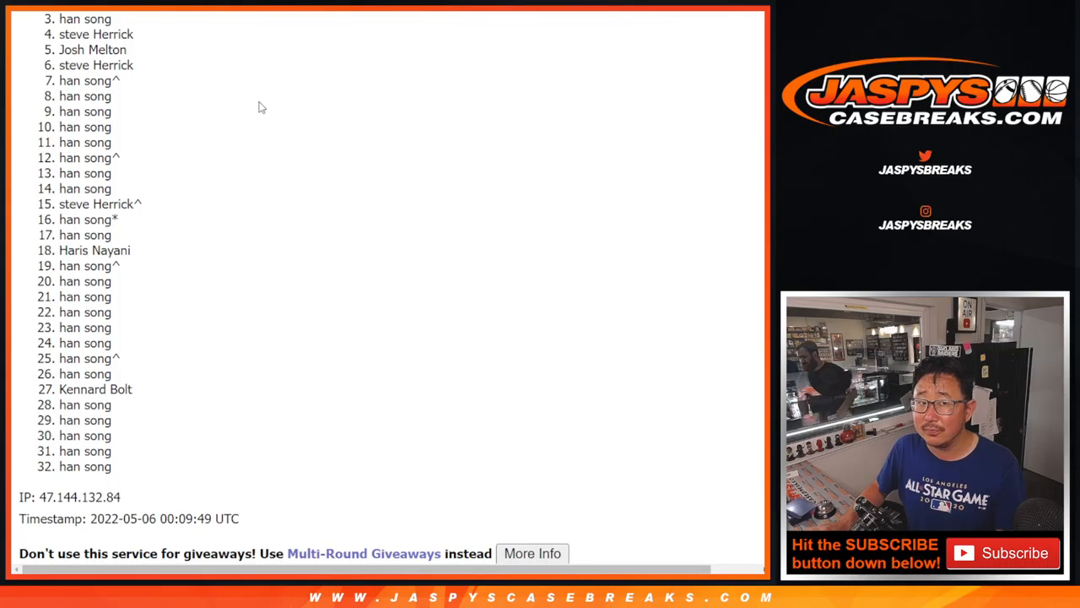
pyautogui.moveTo(157, 203)
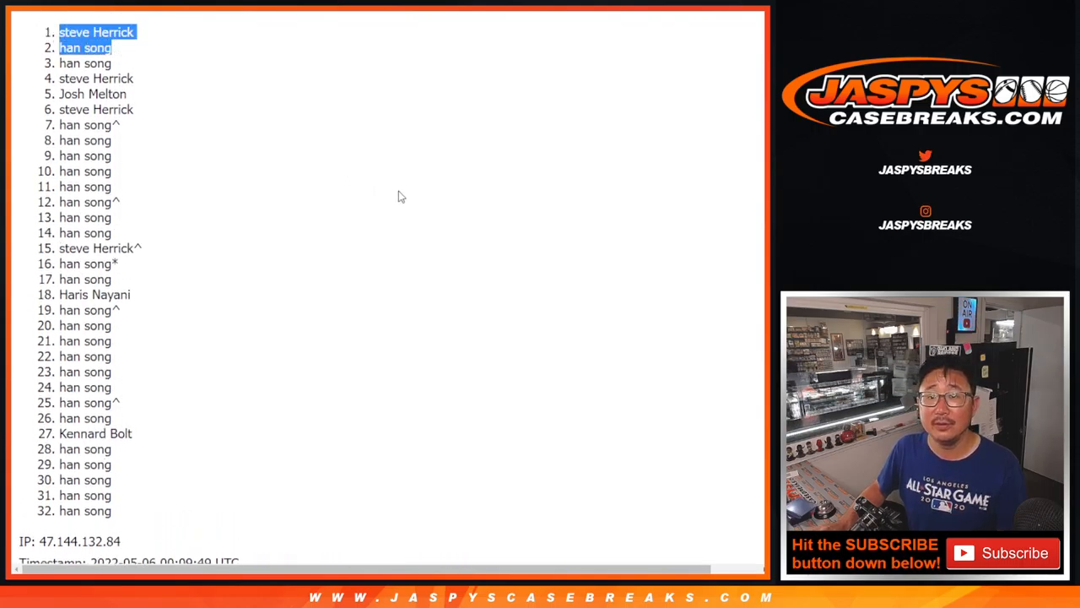
pyautogui.scroll(-3)
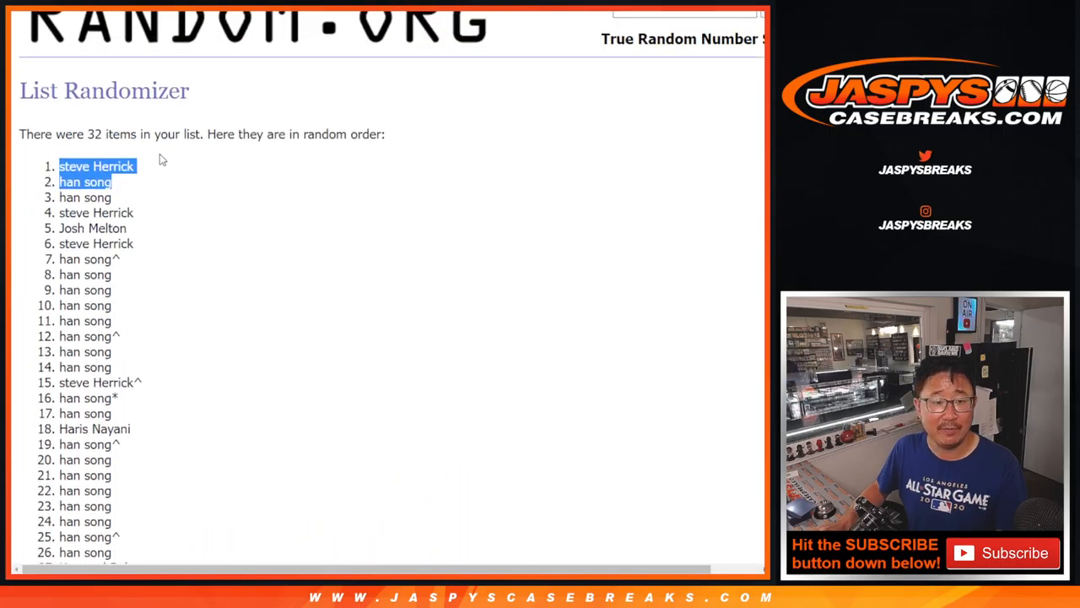
pyautogui.scroll(-3)
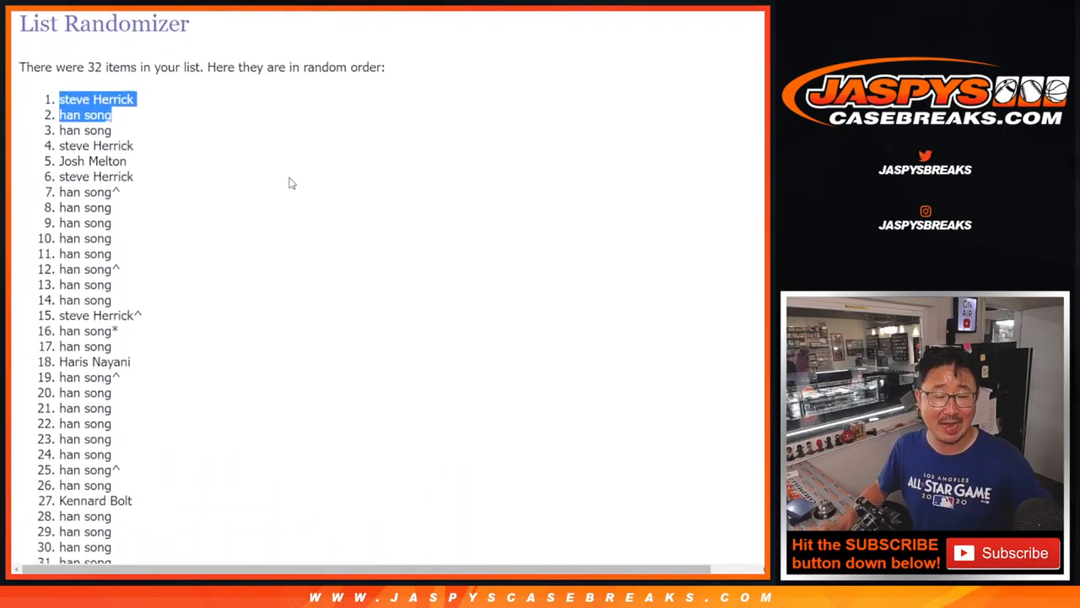
pyautogui.moveTo(273, 167)
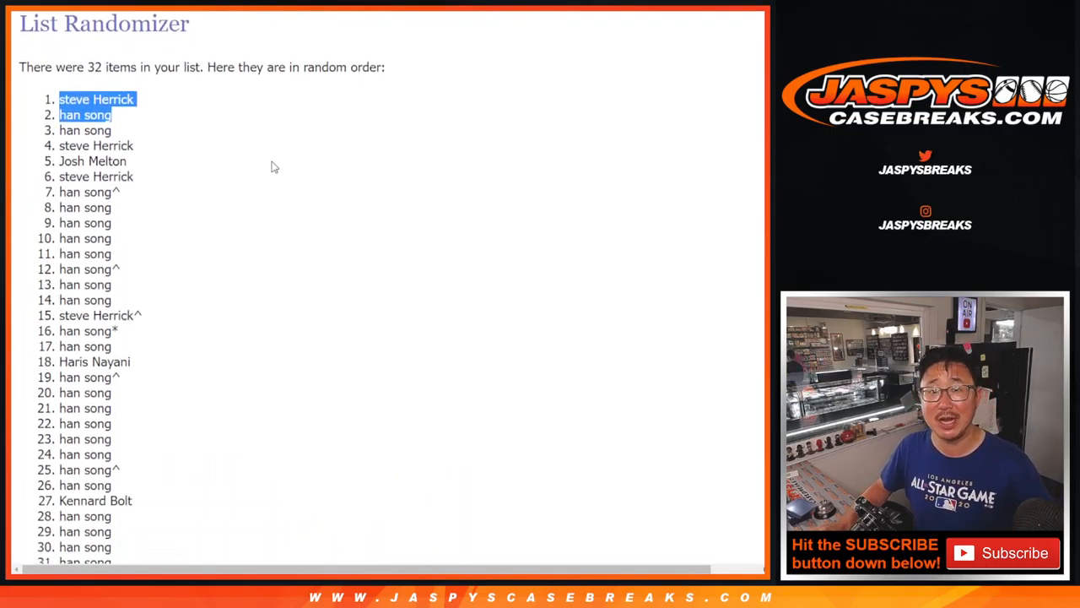